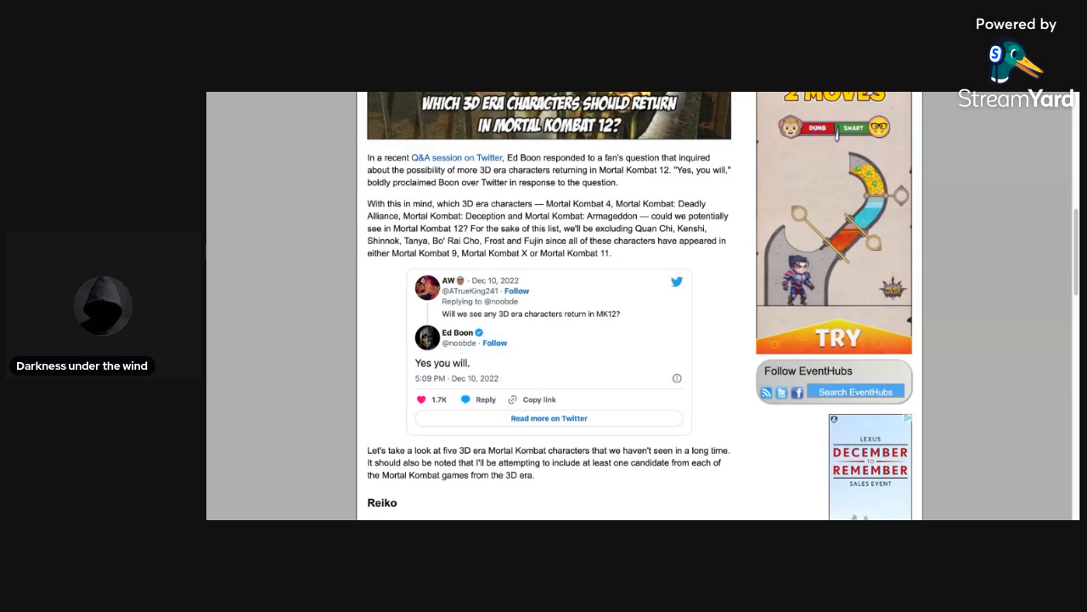
mouse_move(288, 135)
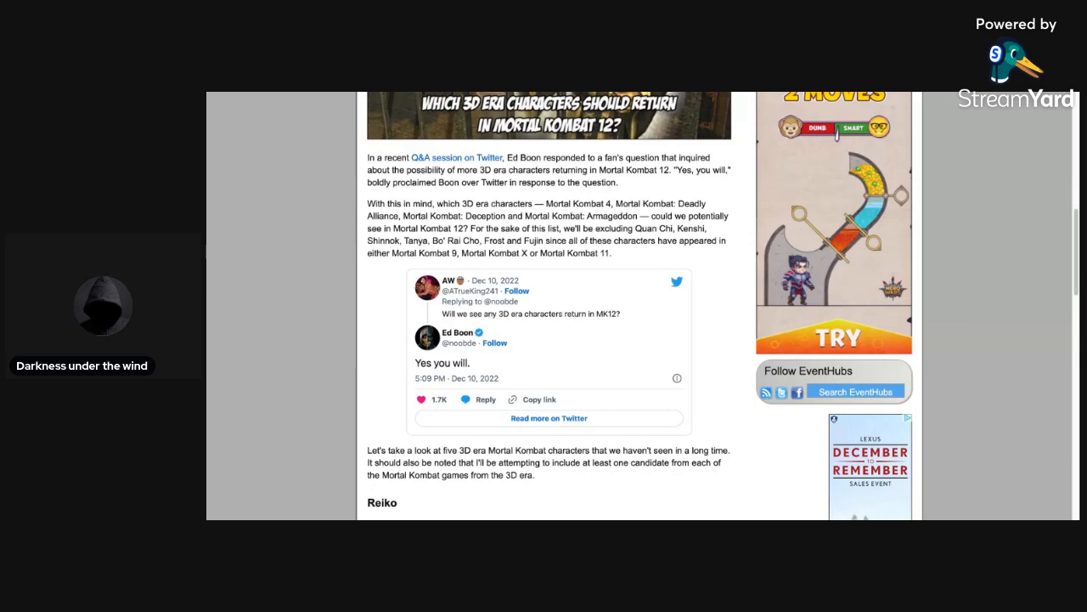
mouse_move(635, 300)
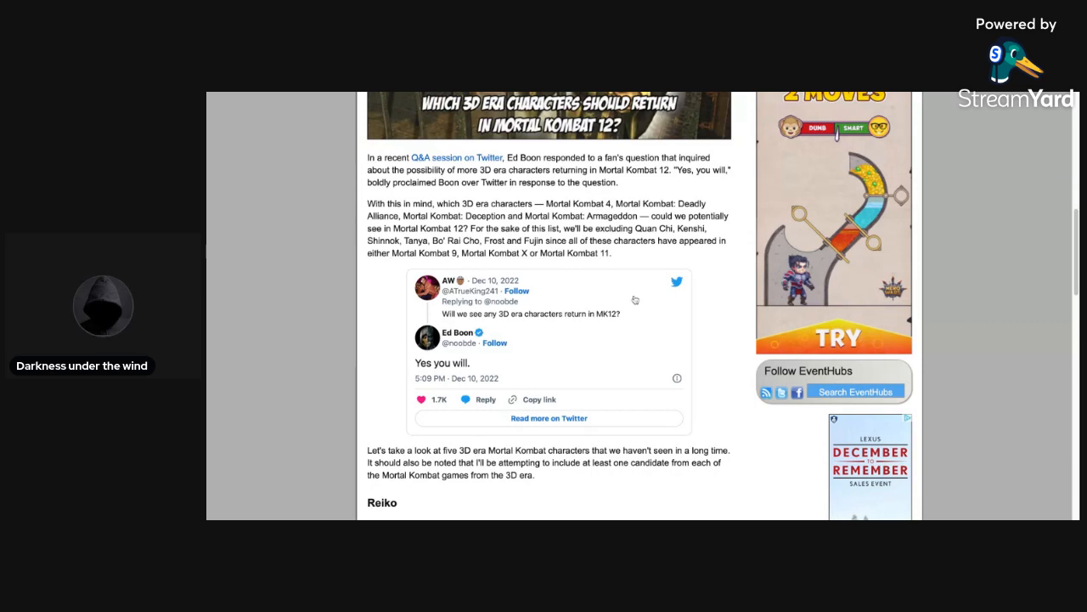
Step: Scroll past the introduction to the Reiko and Nitara entries
scroll("down", 3)
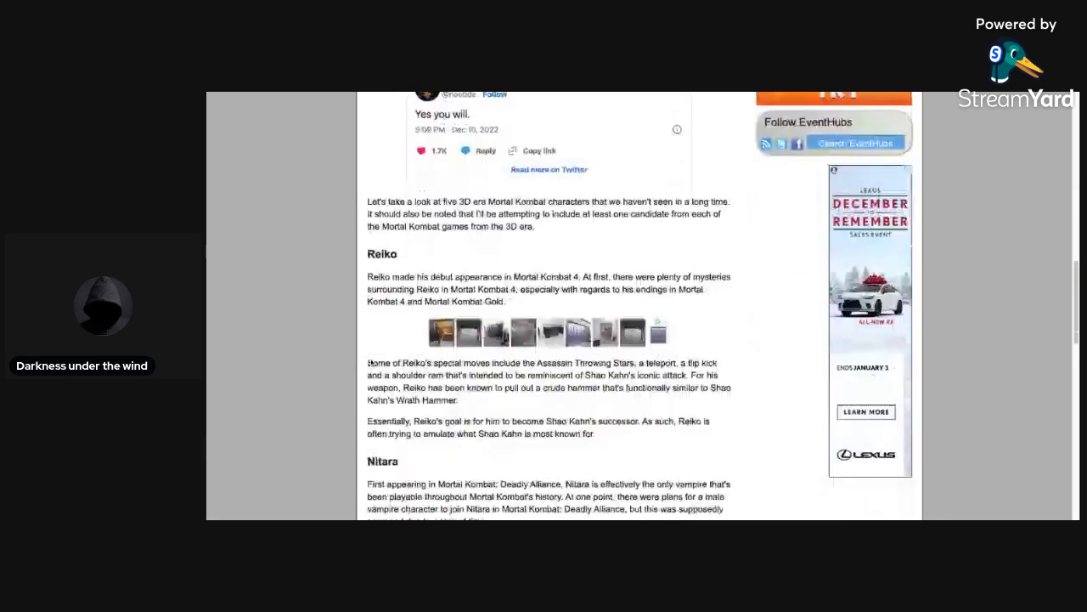
scroll("down", 3)
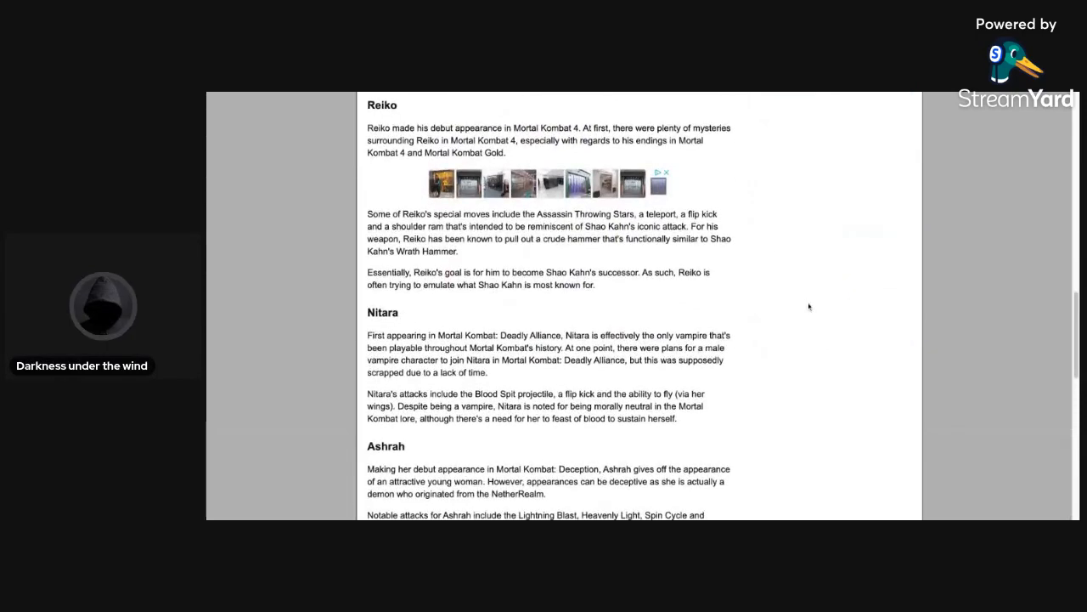
mouse_move(766, 244)
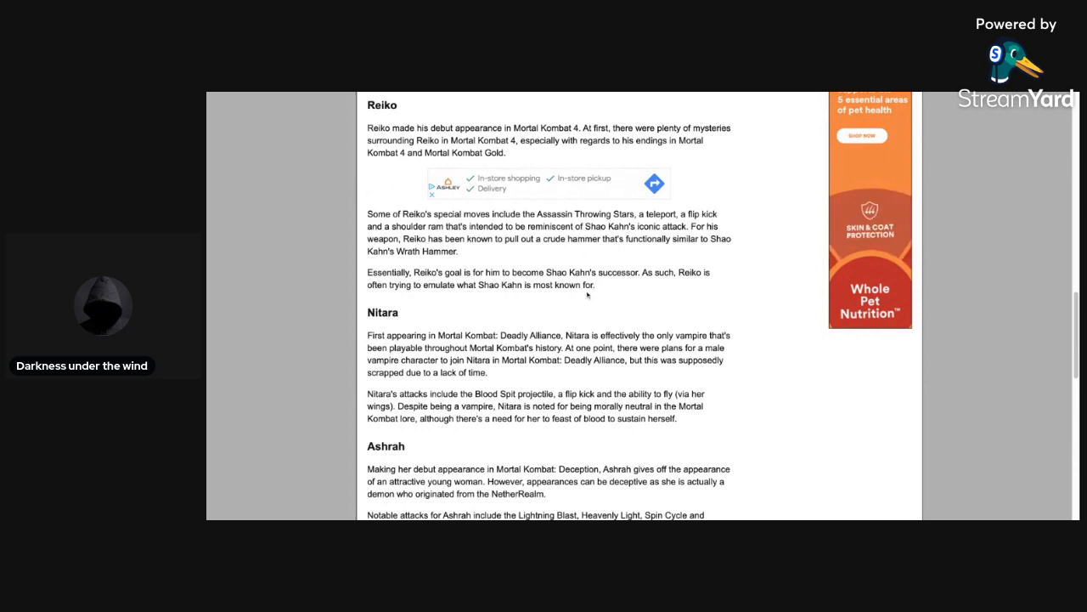
Step: Scroll past Ashrah through the Shujinko section to the start of Taven's entry
scroll("down", 3)
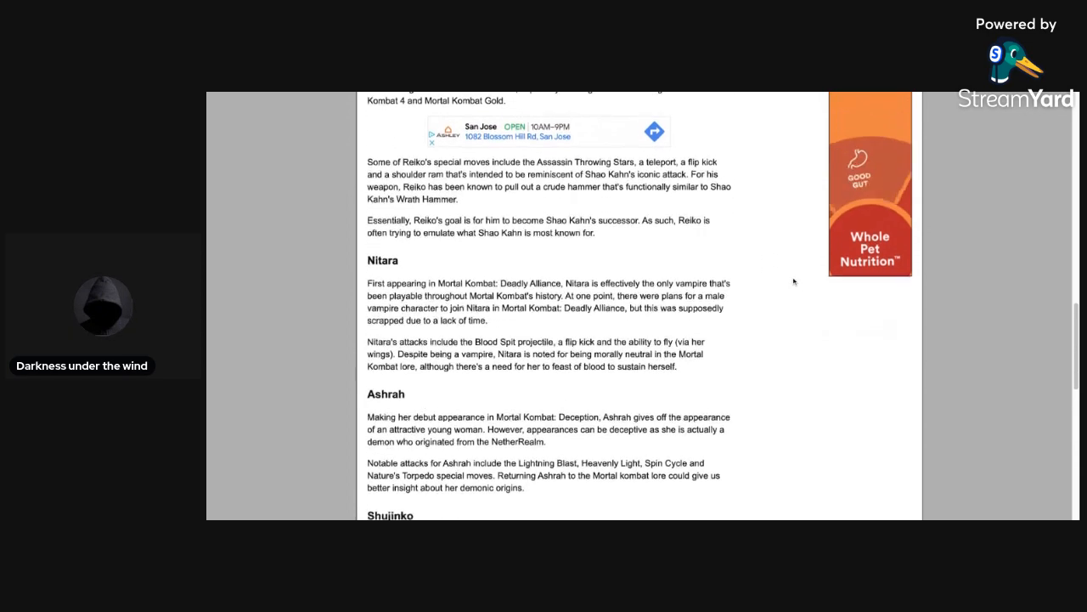
scroll("down", 3)
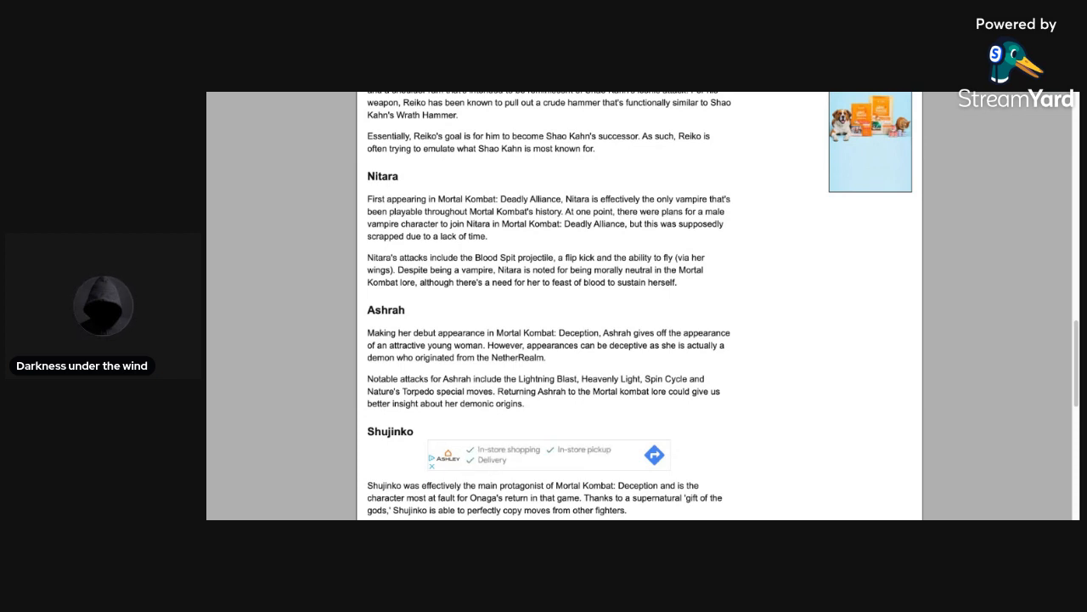
scroll("down", 3)
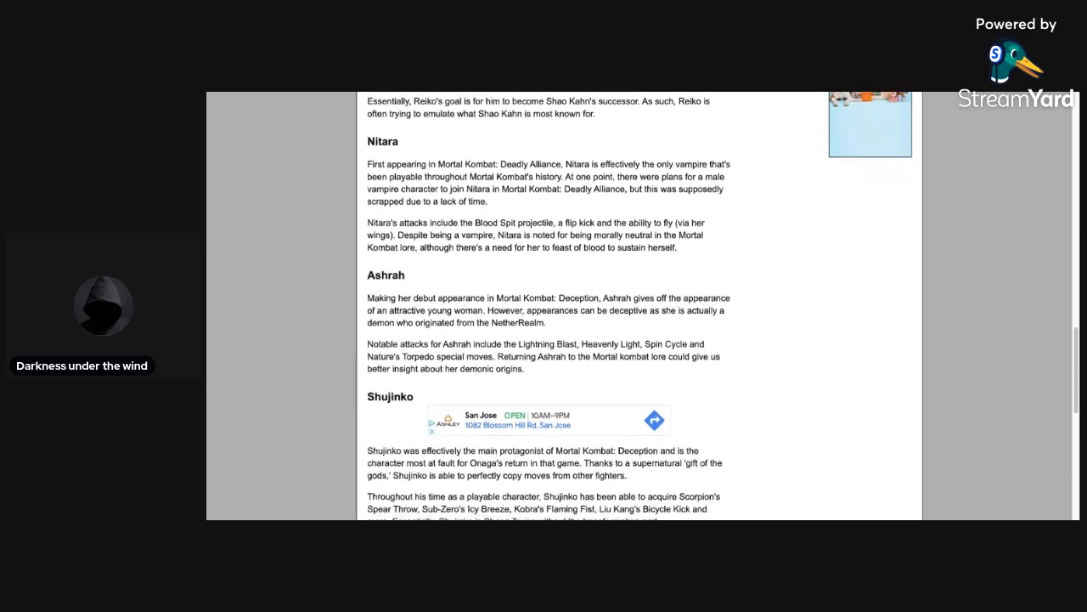
scroll("down", 3)
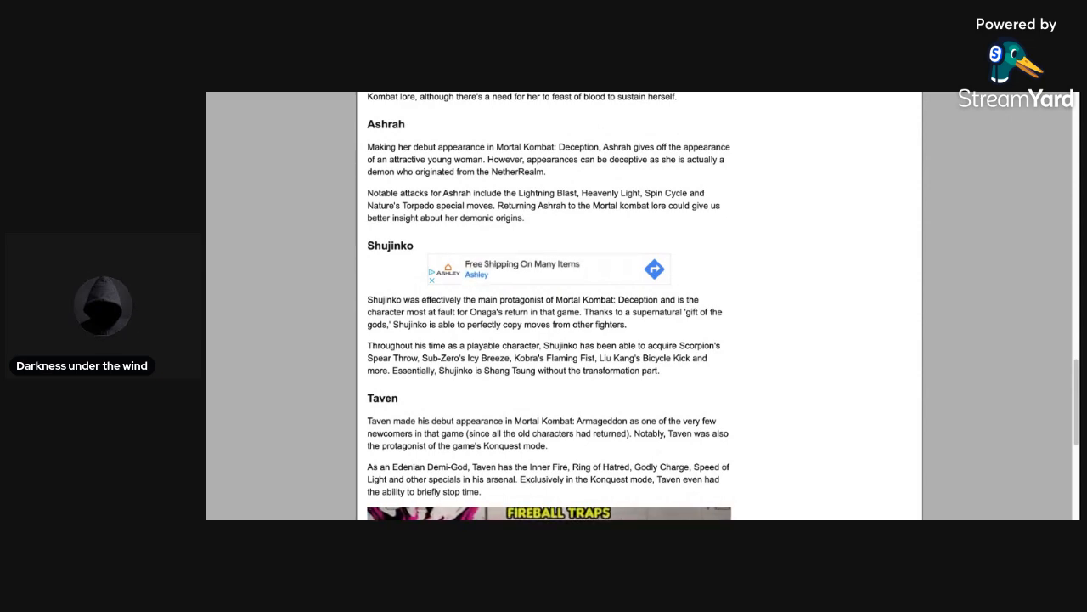
mouse_move(747, 264)
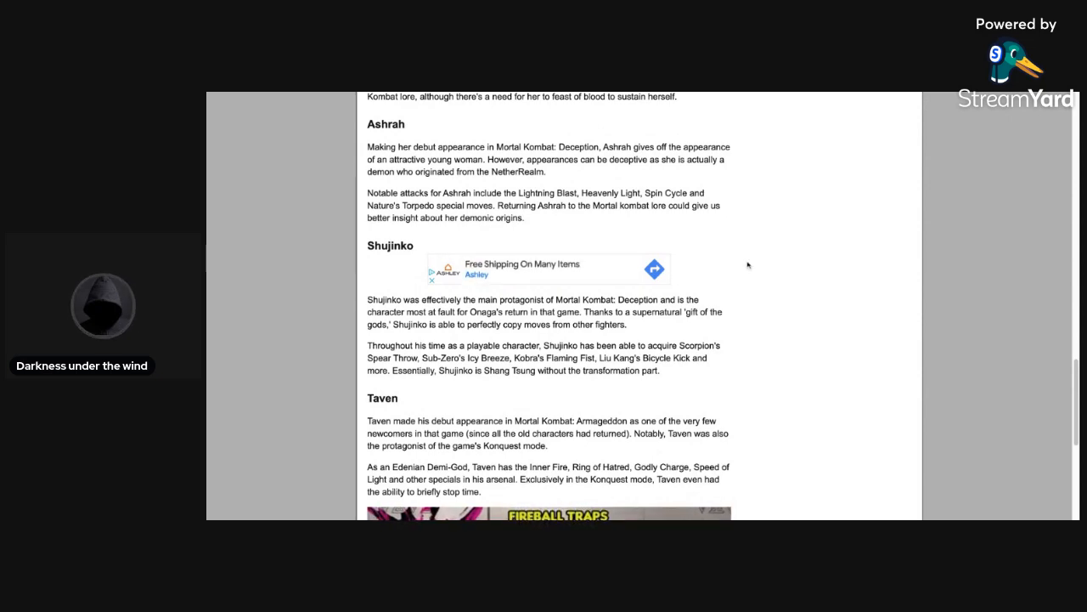
Step: Scroll down and back up to show Taven's full entry below Shujinko
scroll("down", 3)
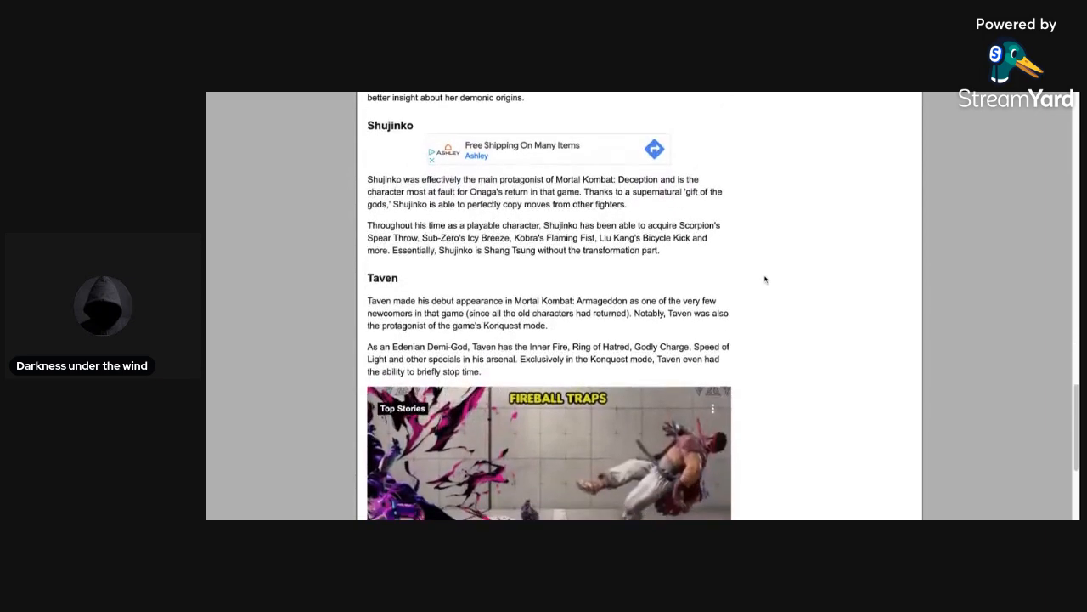
scroll("up", 3)
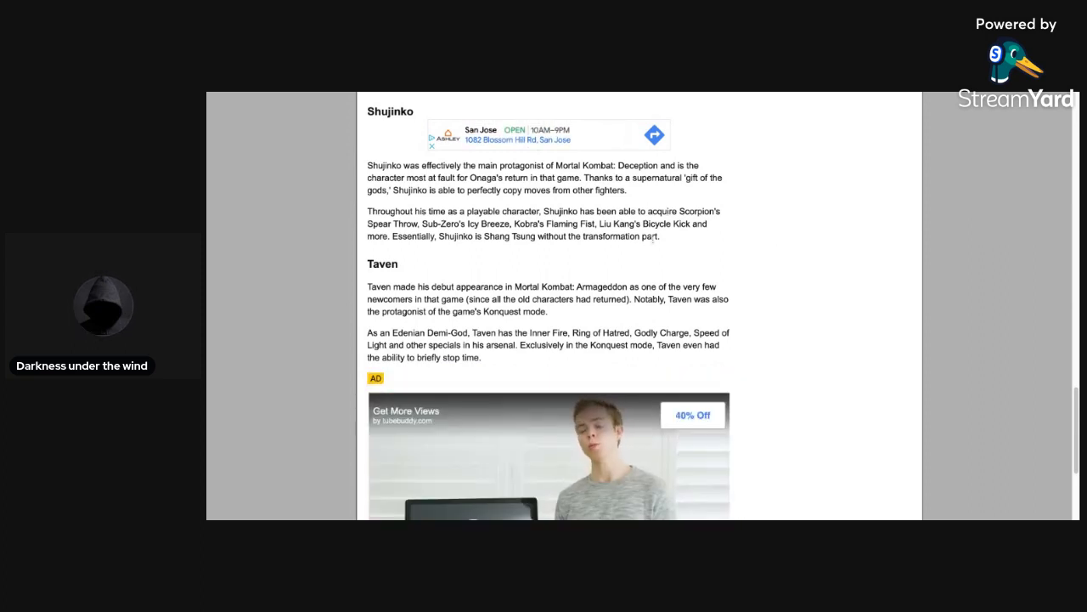
mouse_move(857, 347)
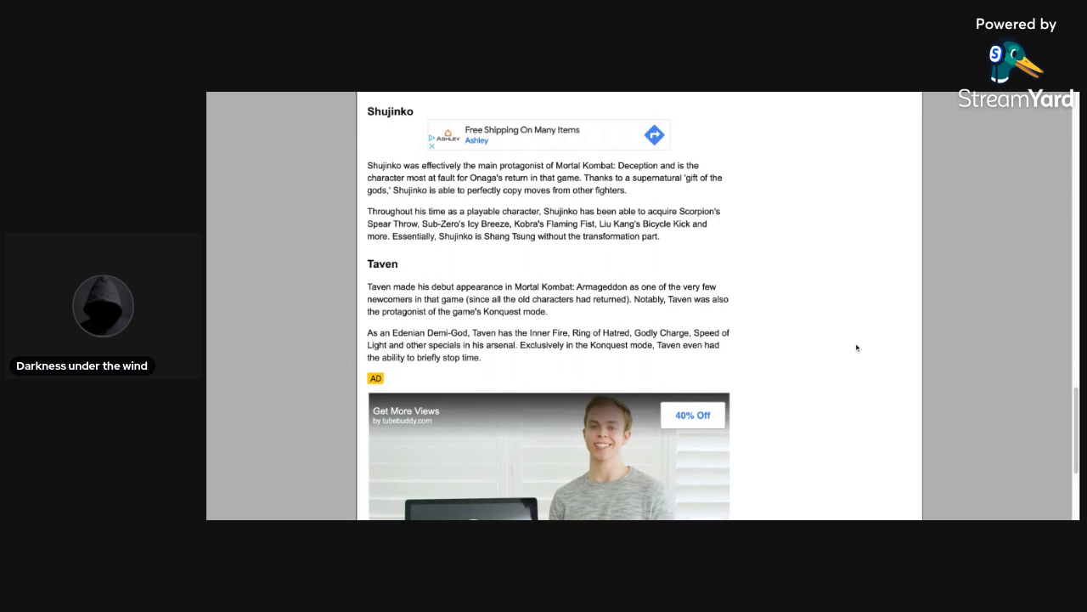
scroll("down", 3)
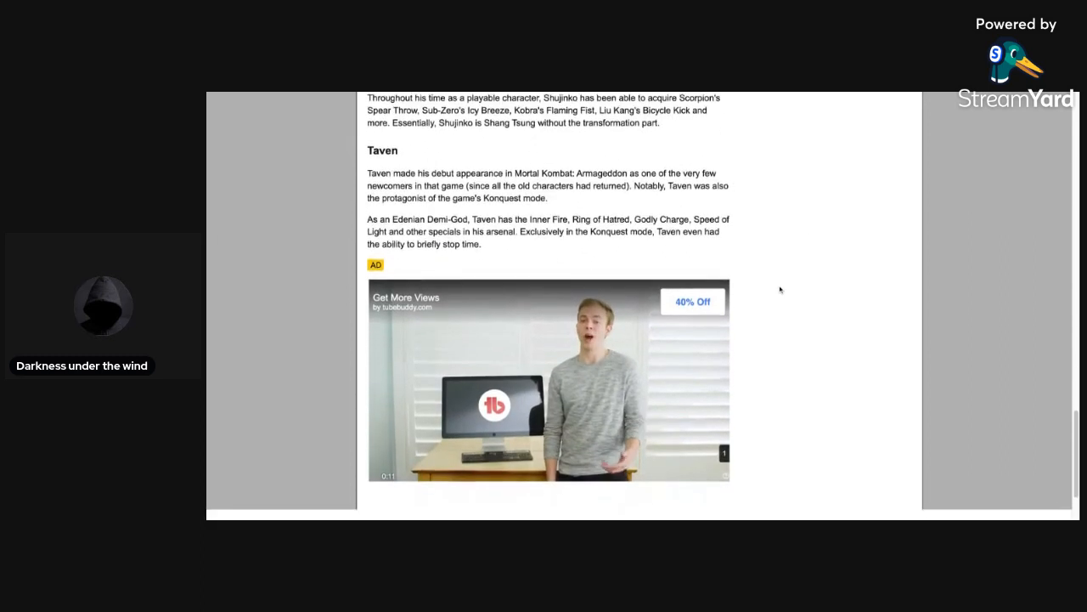
scroll("down", 3)
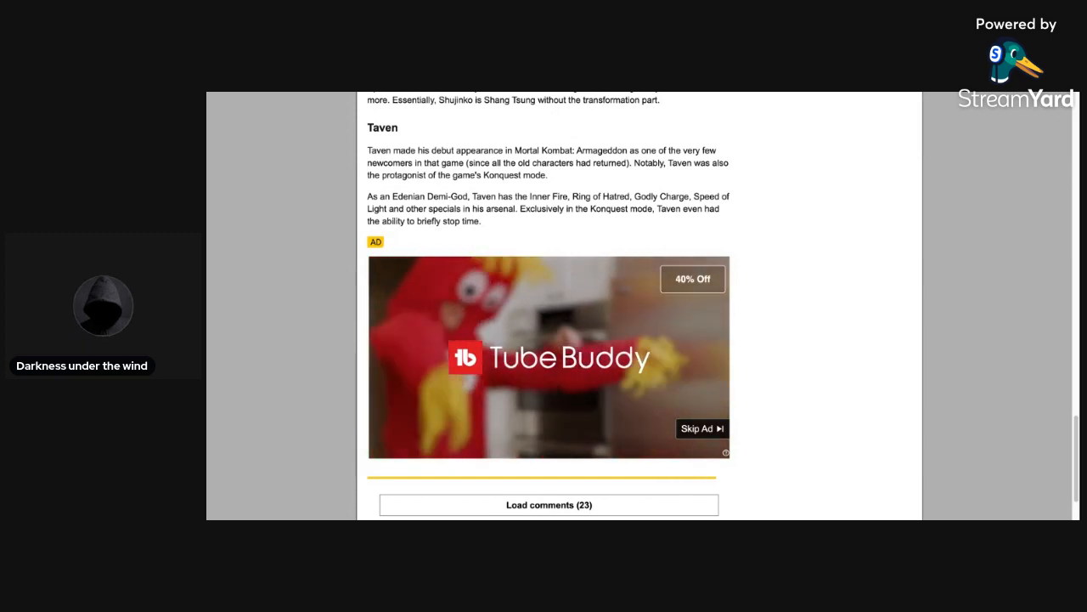
left_click(701, 427)
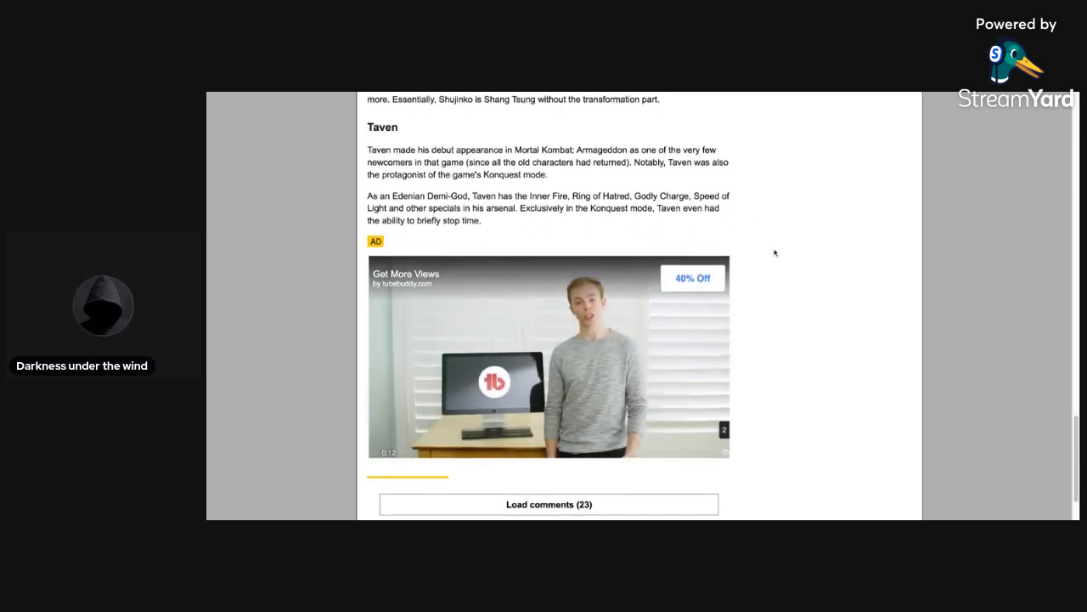
scroll("up", 3)
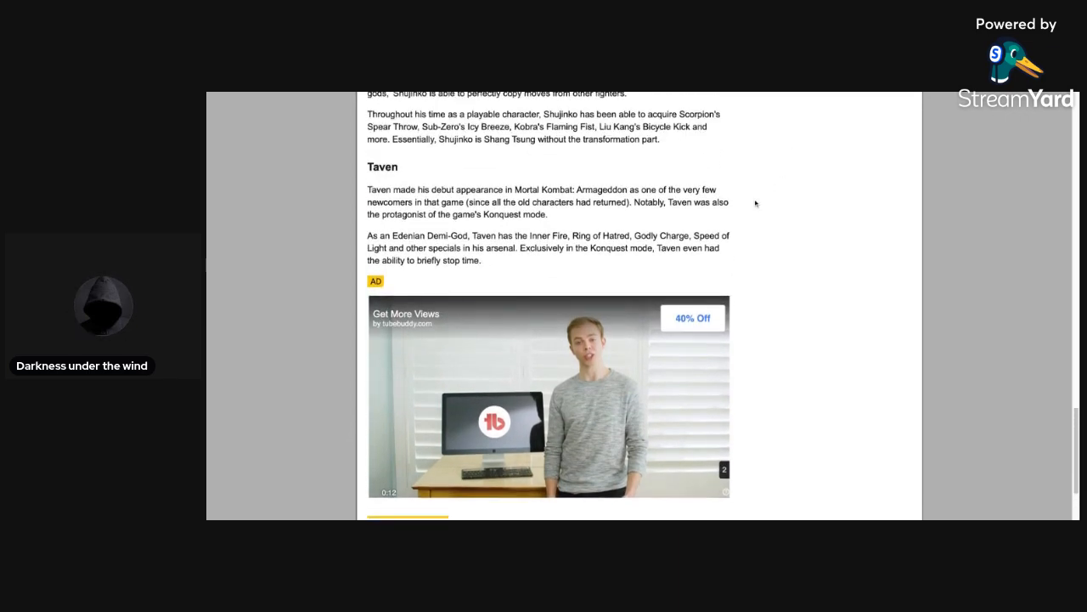
scroll("up", 3)
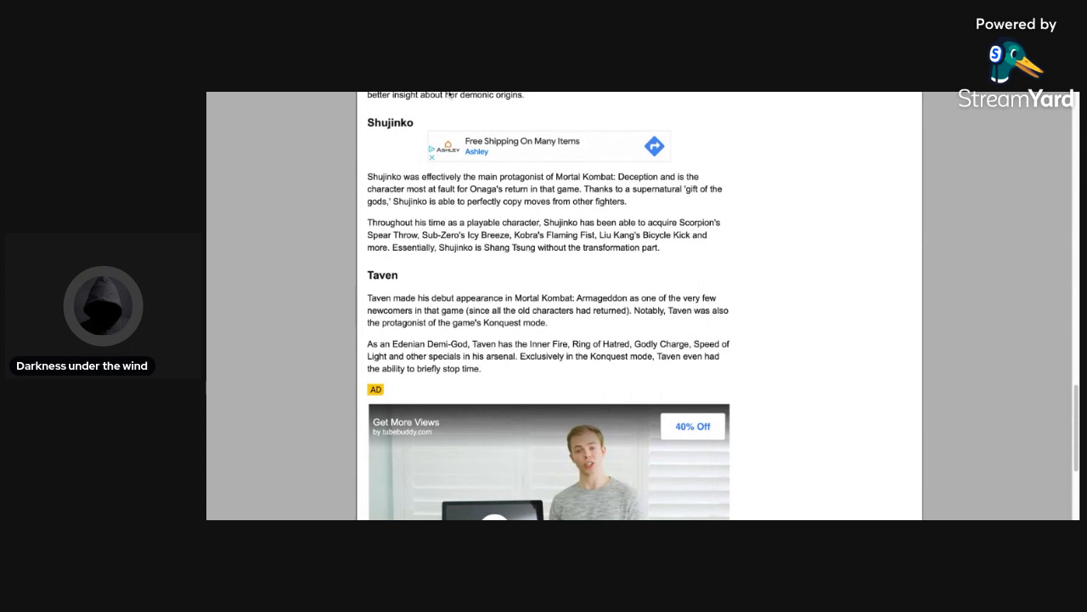